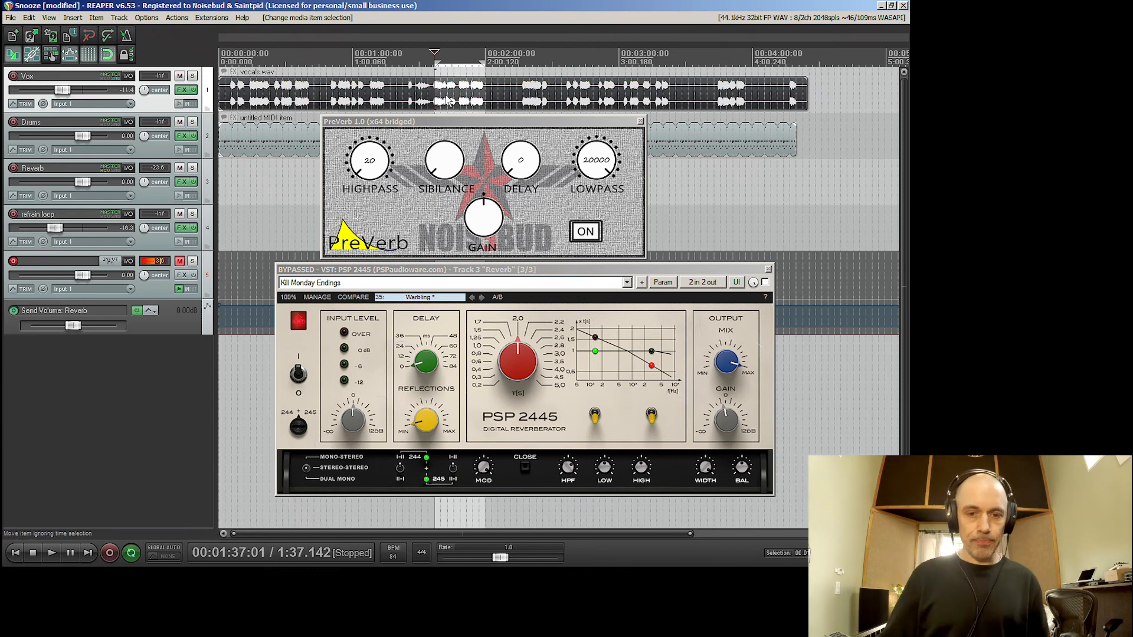
- Turn PreVerb off and take the PSP 2445 plate reverb out of bypass on the Reverb track
{"action": "left_click", "coordinate": [585, 231]}
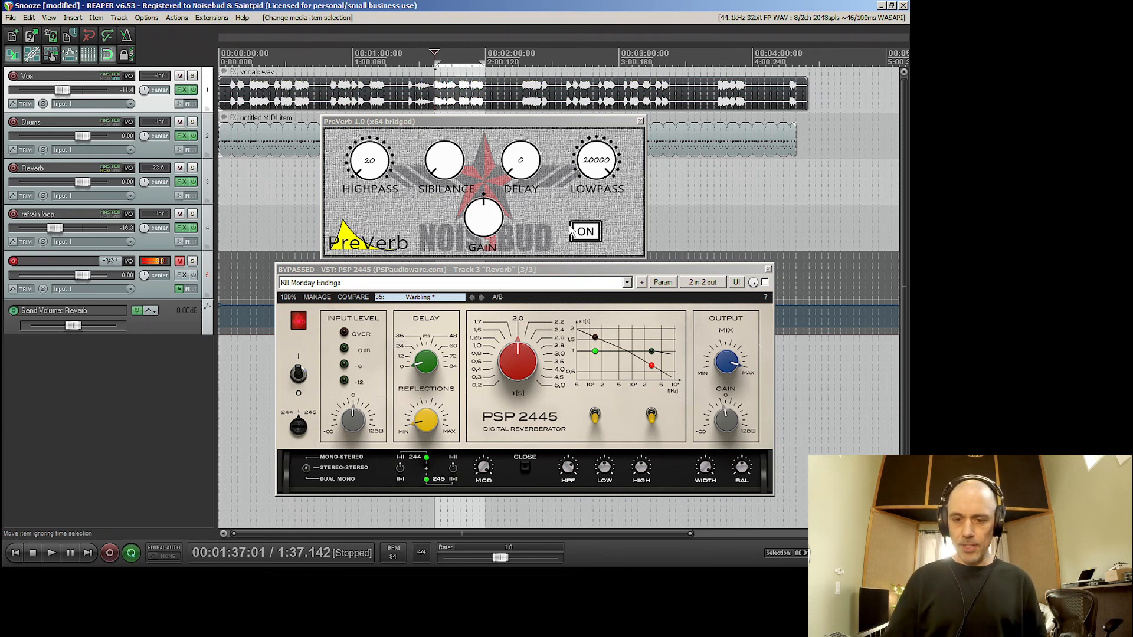
{"action": "left_click", "coordinate": [583, 231]}
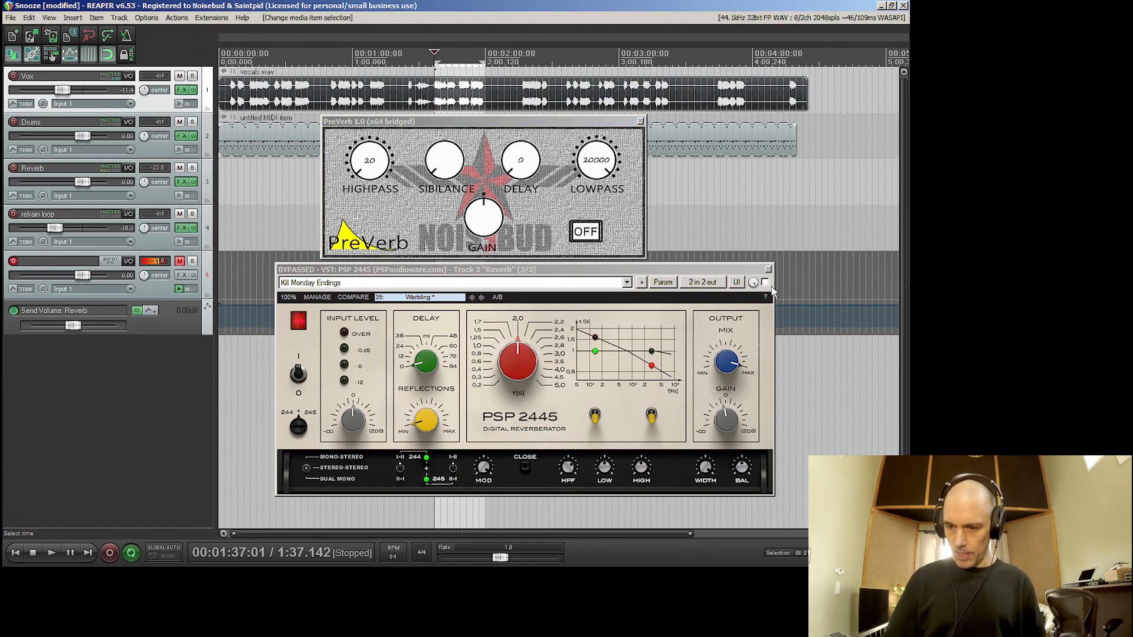
{"action": "left_click", "coordinate": [765, 282]}
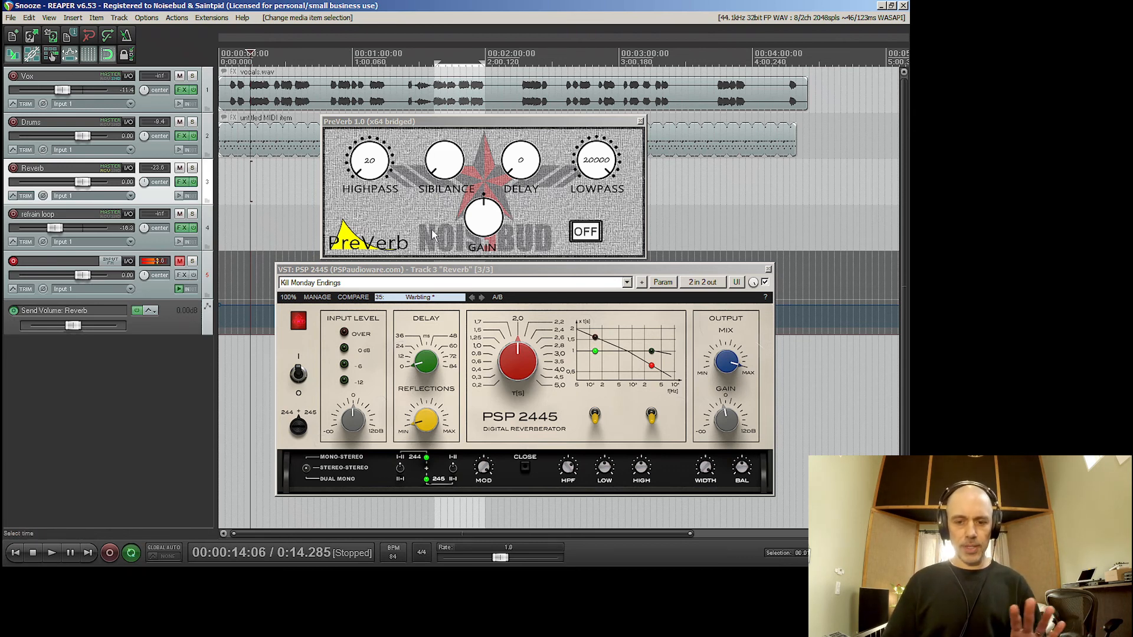
{"action": "left_click", "coordinate": [52, 553]}
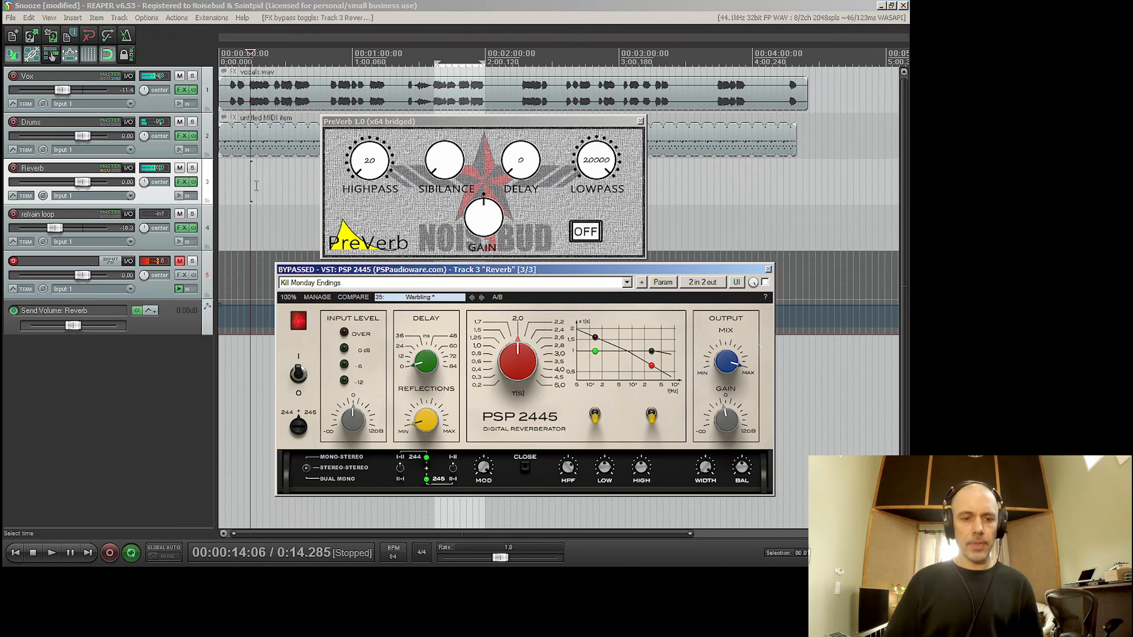
{"action": "left_click", "coordinate": [52, 553]}
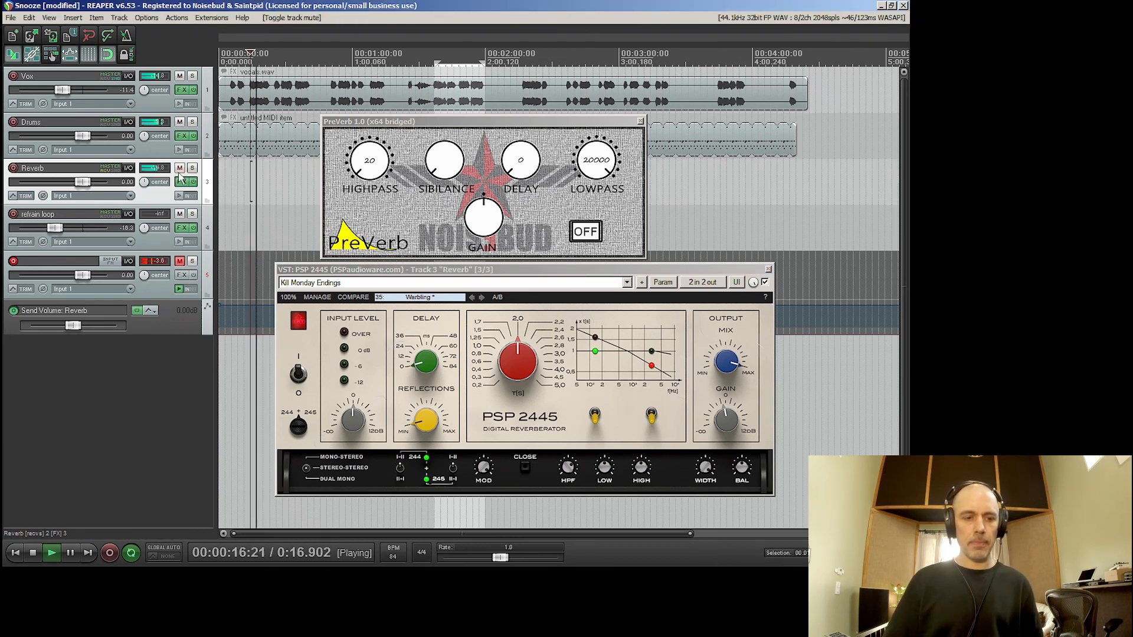
{"action": "left_click", "coordinate": [180, 169]}
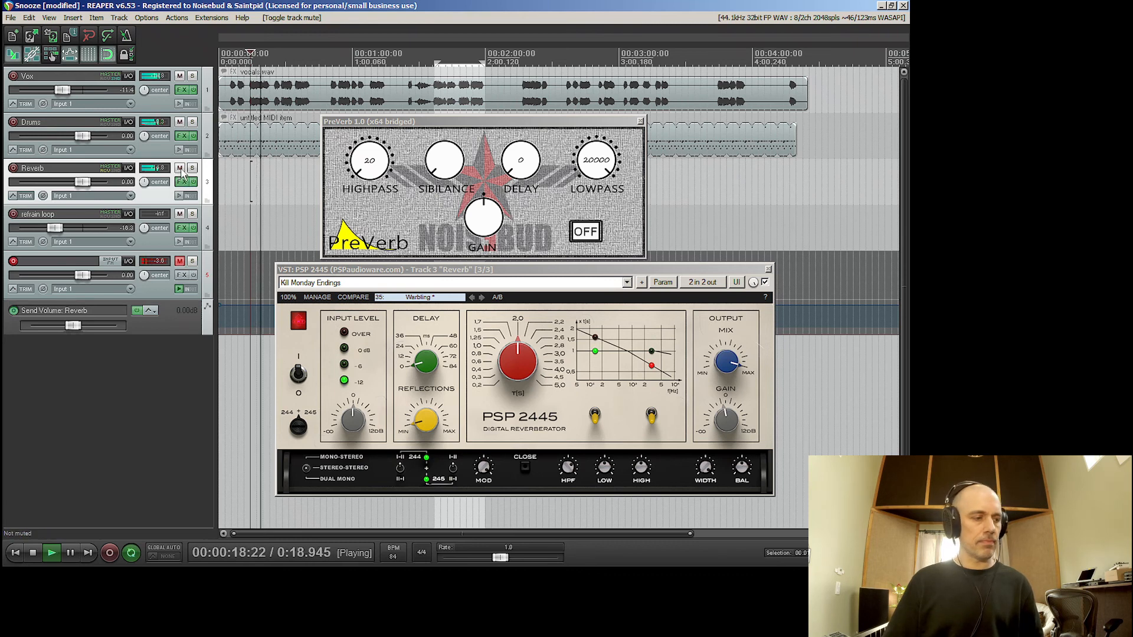
{"action": "left_click", "coordinate": [179, 168]}
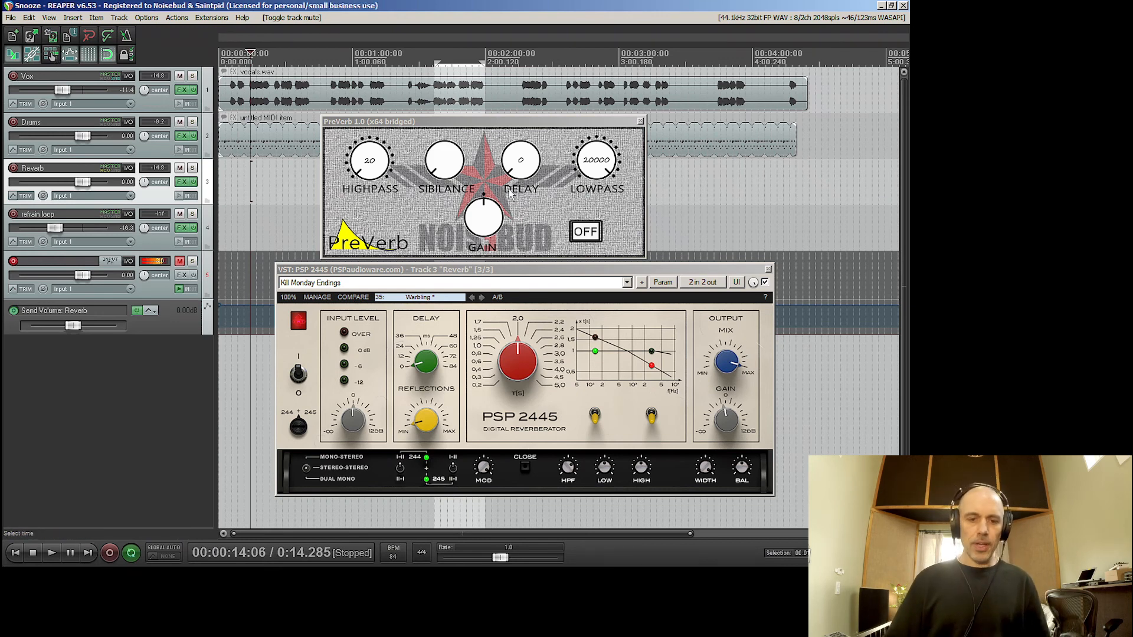
- Turn PreVerb back on, audition a lower low-pass cutoff, then restore it to 20000
{"action": "left_click", "coordinate": [585, 231]}
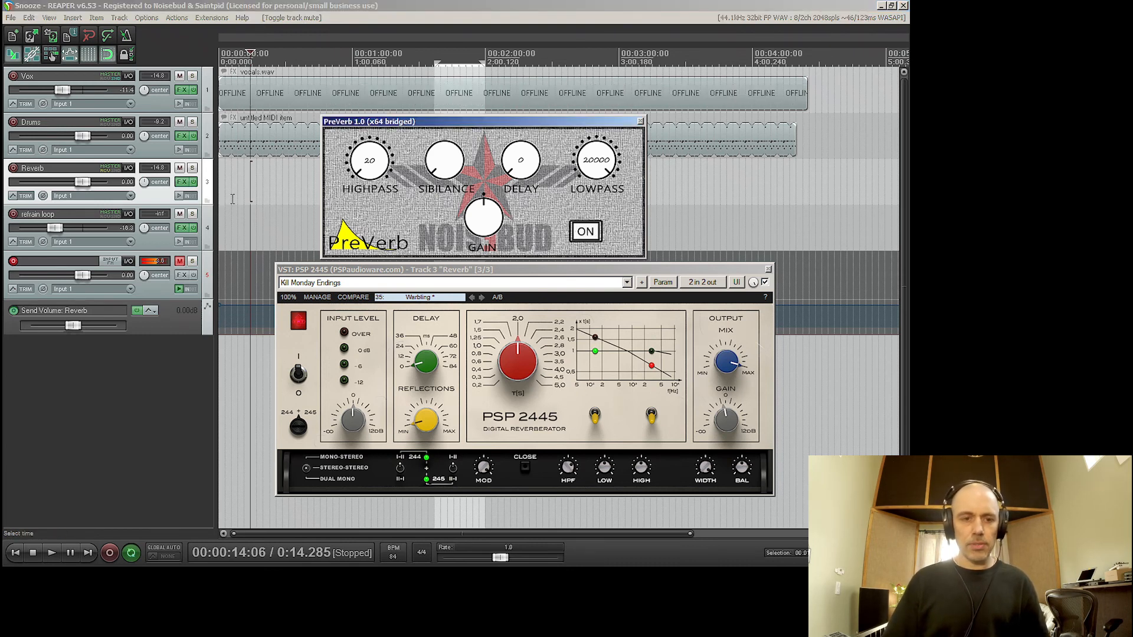
{"action": "left_click_drag", "start_coordinate": [370, 160], "coordinate": [373, 152]}
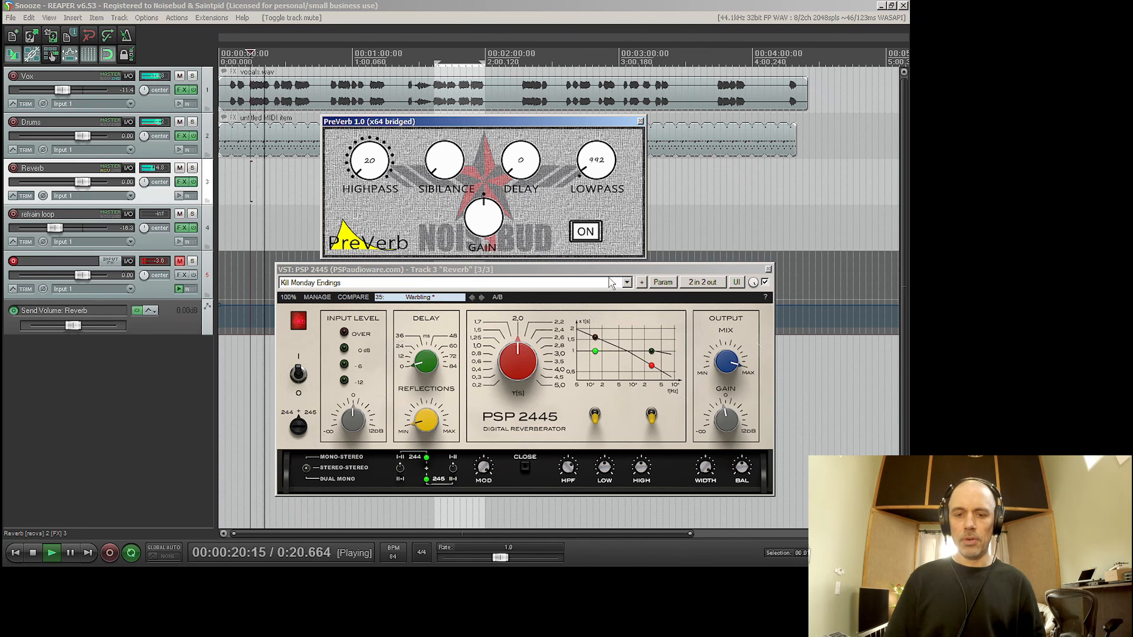
{"action": "left_click_drag", "start_coordinate": [596, 141], "coordinate": [596, 152]}
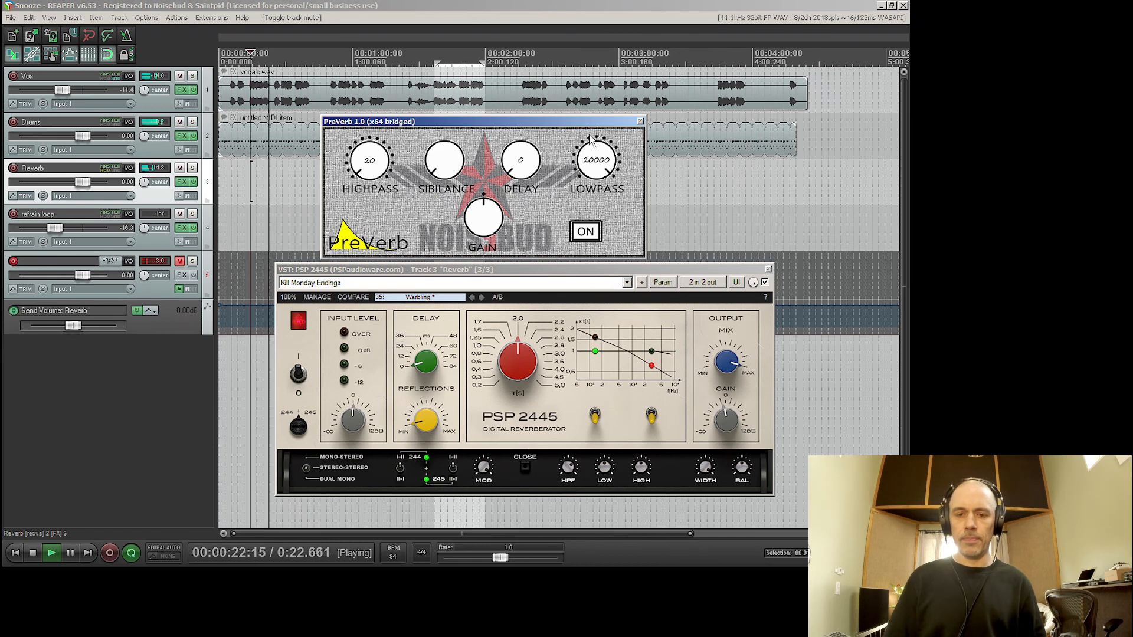
{"action": "left_click", "coordinate": [32, 552]}
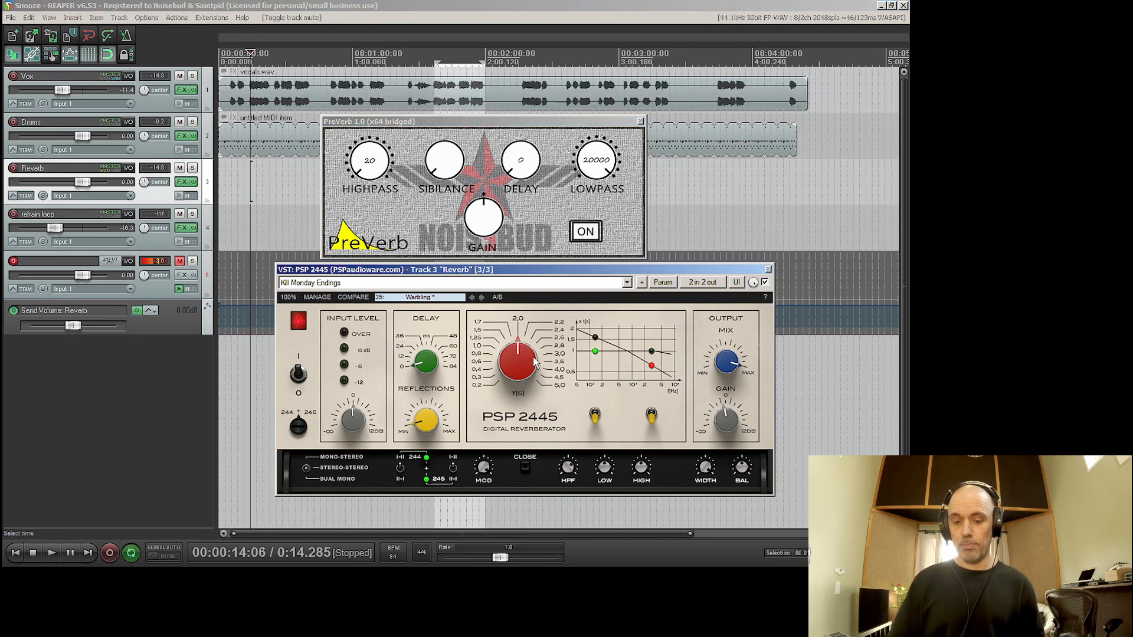
- Raise PreVerb's pre-delay to 210, then compare the reverb with PreVerb toggled off and on
{"action": "left_click_drag", "start_coordinate": [512, 358], "coordinate": [506, 376]}
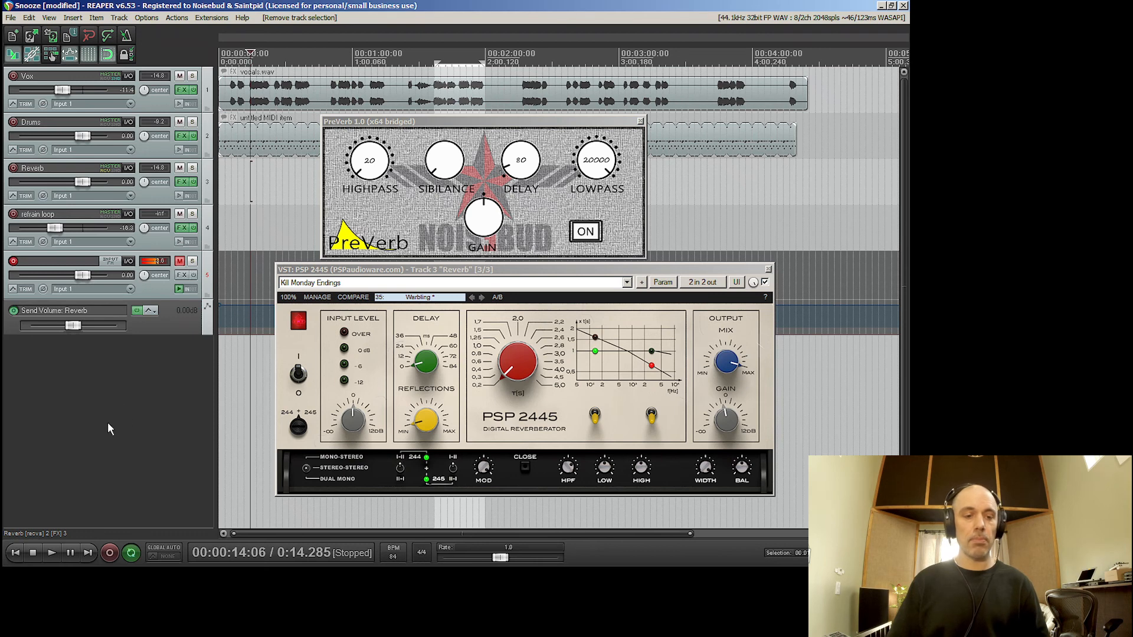
{"action": "mouse_move", "coordinate": [48, 409]}
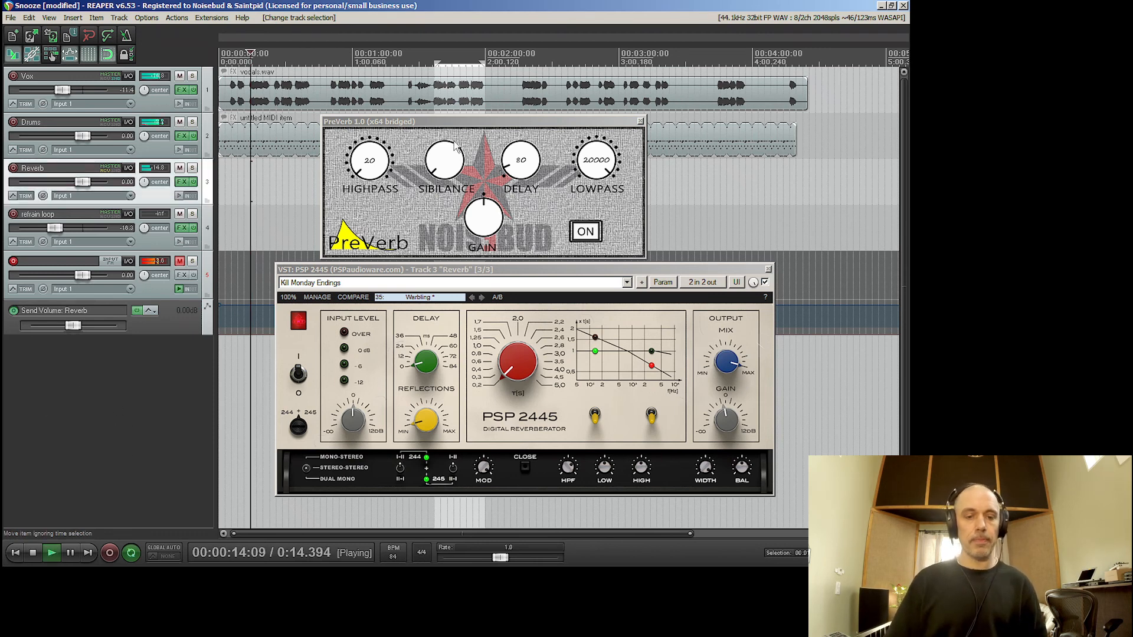
{"action": "left_click_drag", "start_coordinate": [519, 163], "coordinate": [527, 148]}
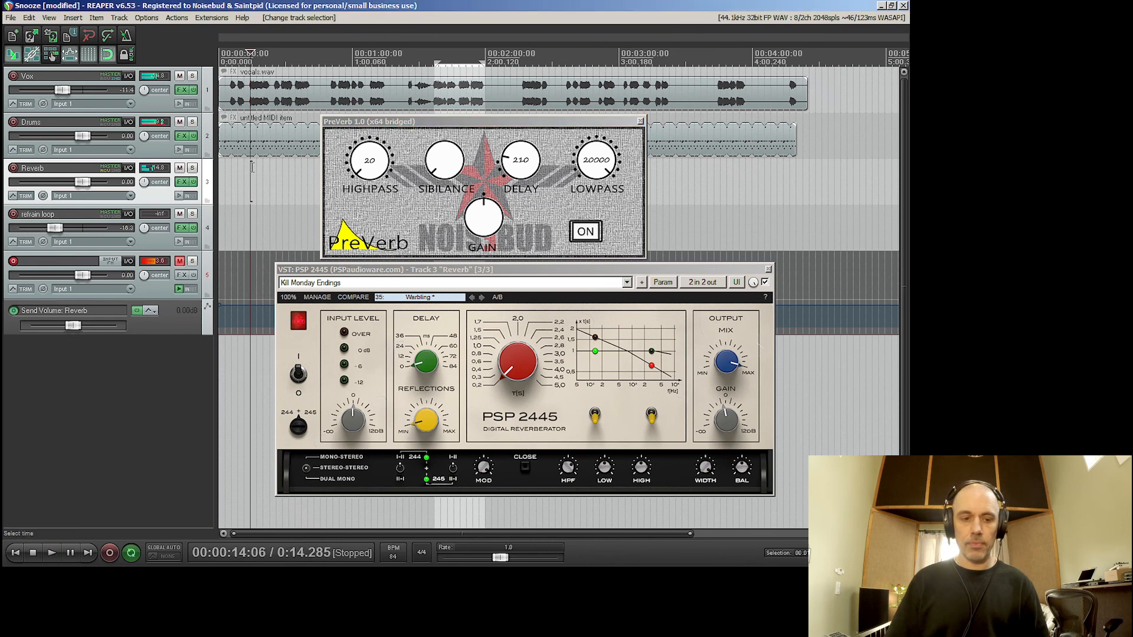
{"action": "left_click", "coordinate": [584, 231]}
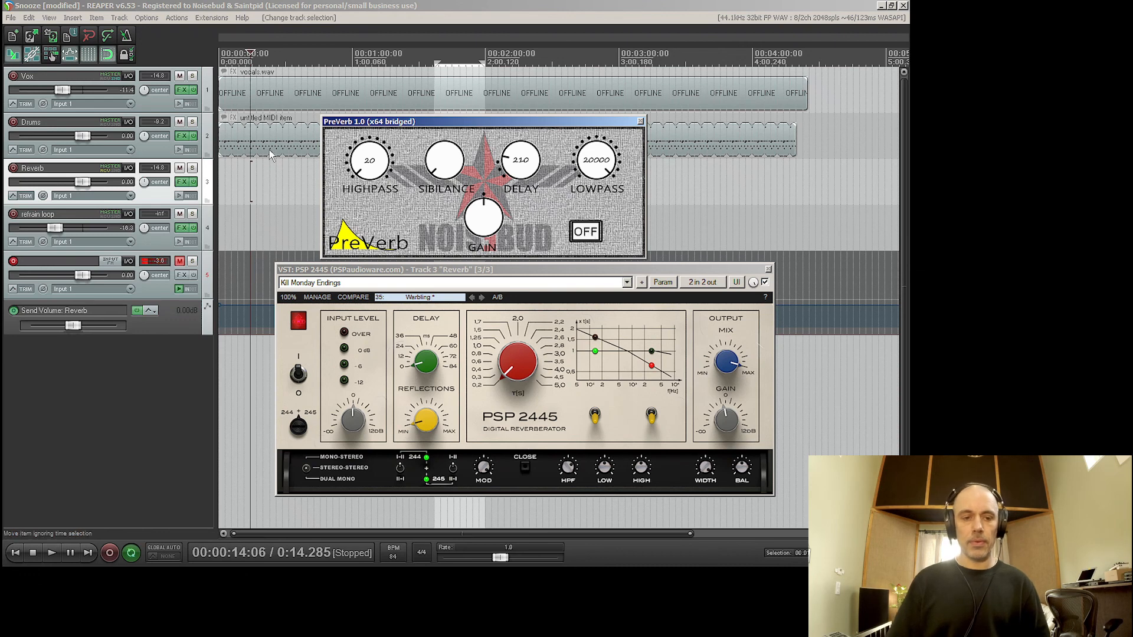
{"action": "left_click", "coordinate": [50, 552]}
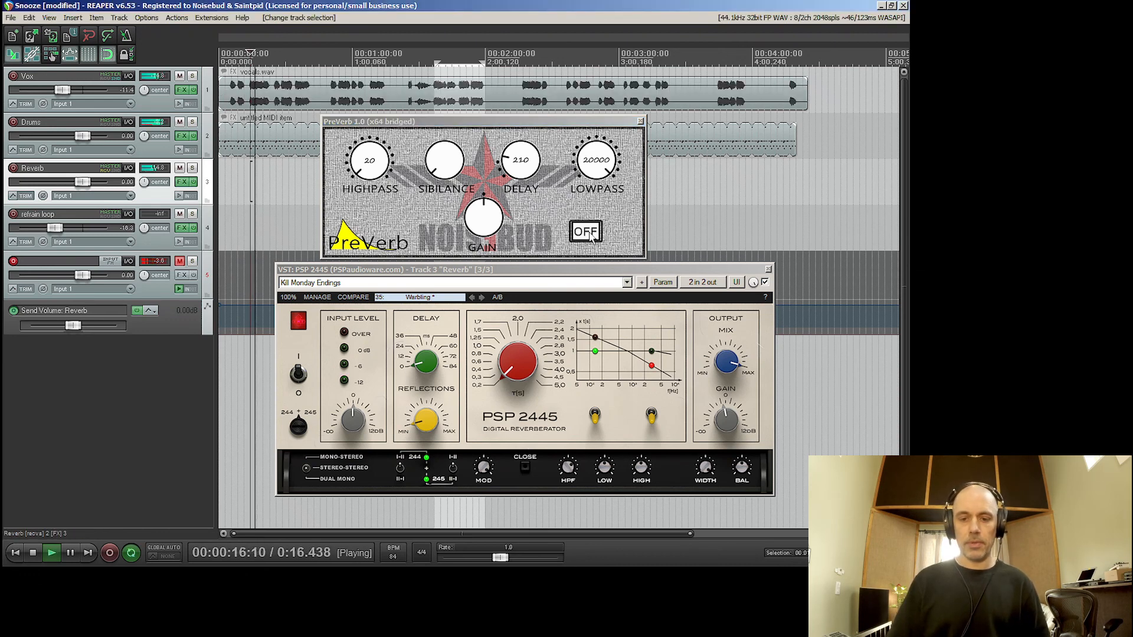
{"action": "left_click", "coordinate": [585, 231]}
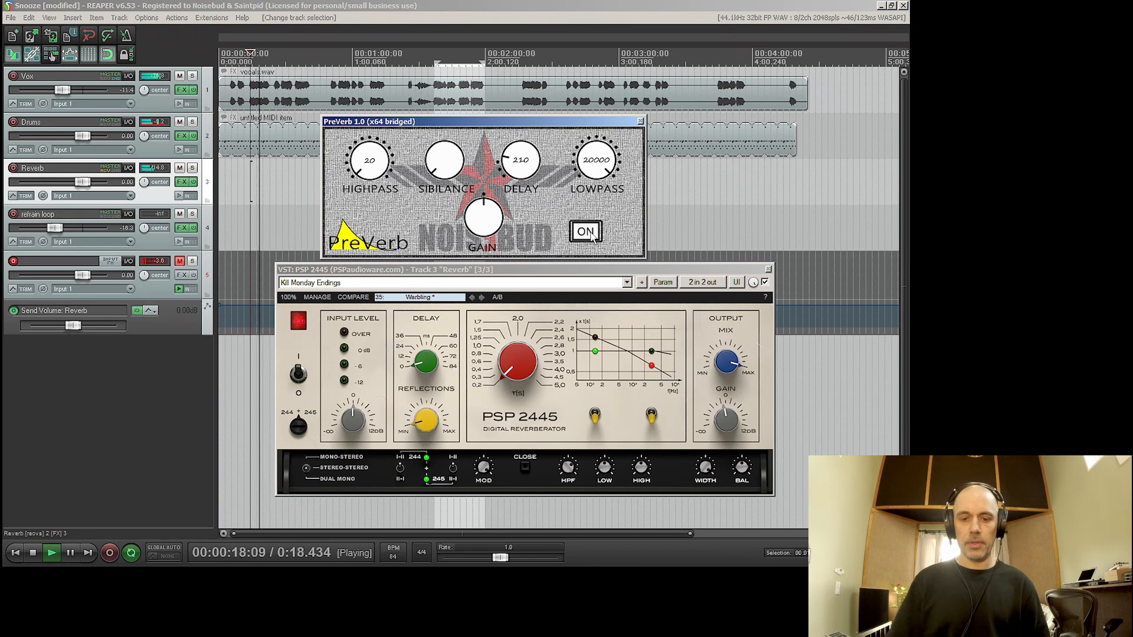
{"action": "left_click", "coordinate": [585, 232]}
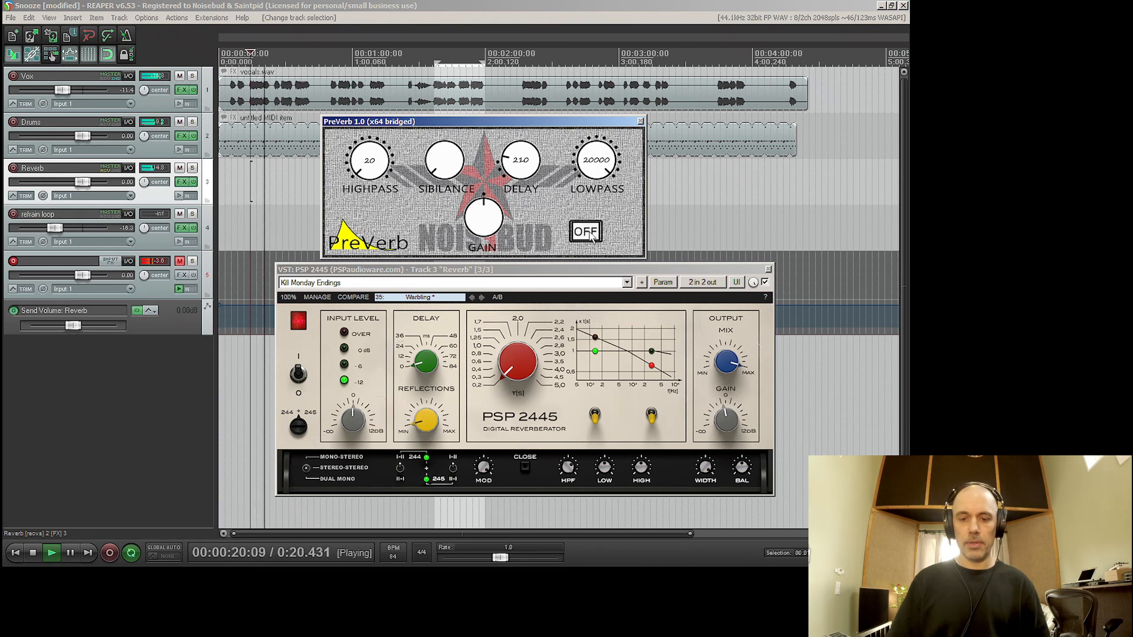
{"action": "left_click", "coordinate": [585, 232]}
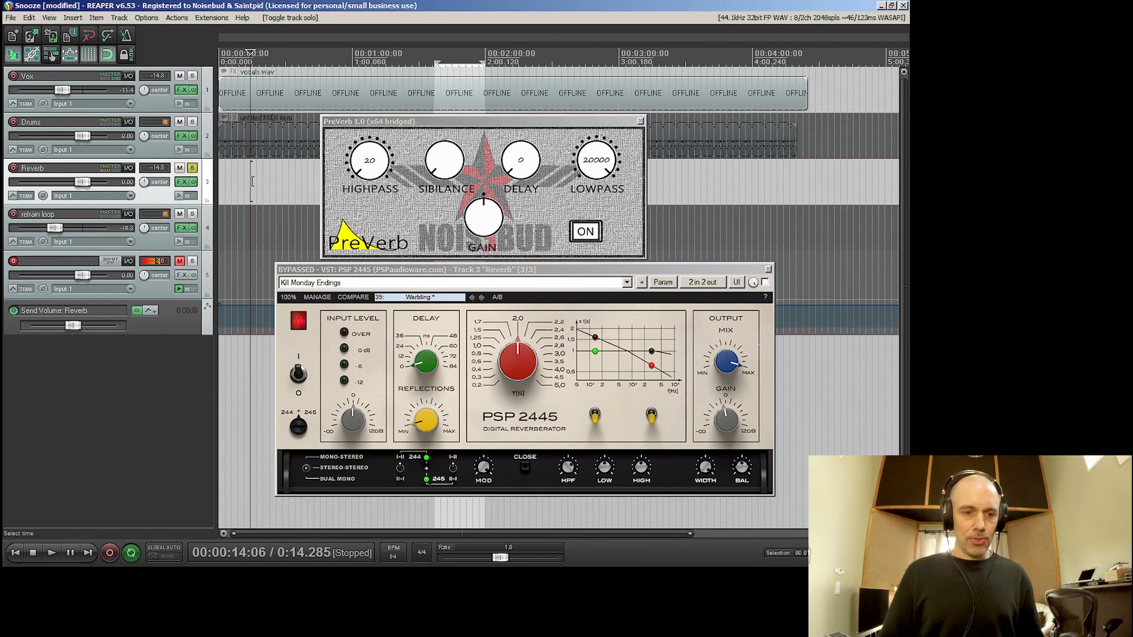
- Raise PreVerb's sibilance reduction during playback and re-enable the PSP 2445 plate reverb
{"action": "left_click", "coordinate": [51, 553]}
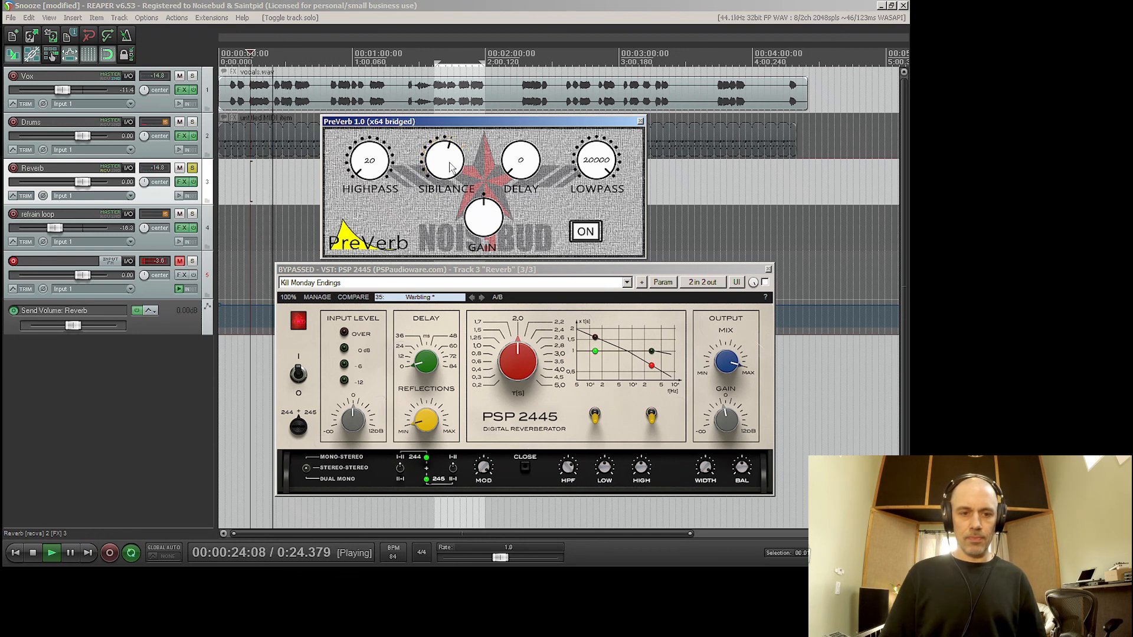
{"action": "left_click", "coordinate": [444, 160]}
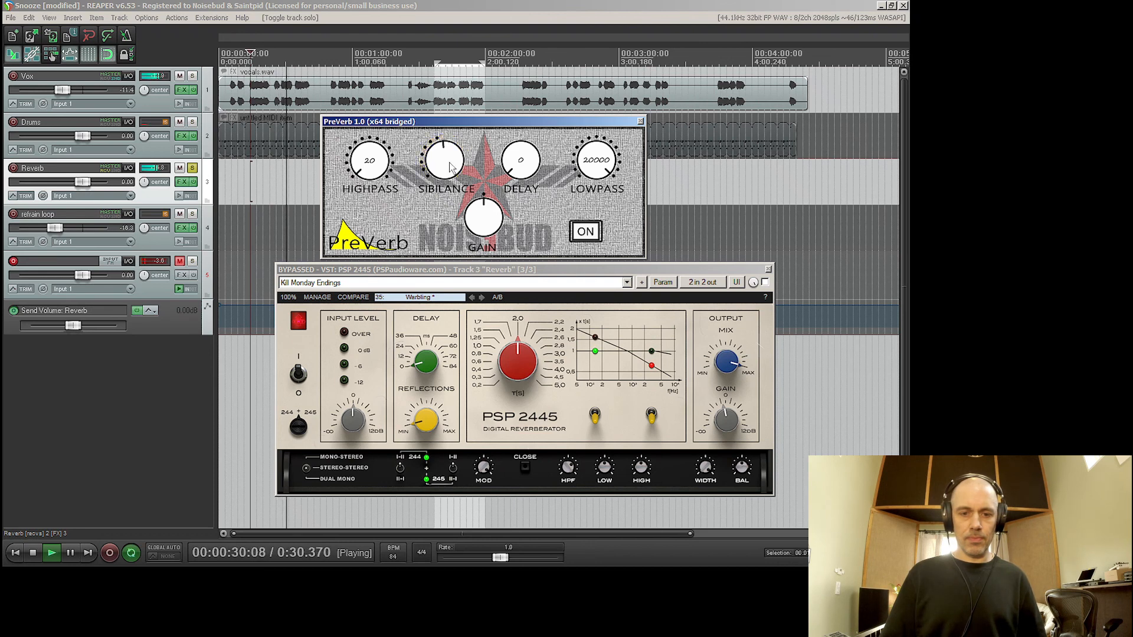
{"action": "left_click_drag", "start_coordinate": [444, 159], "coordinate": [455, 166]}
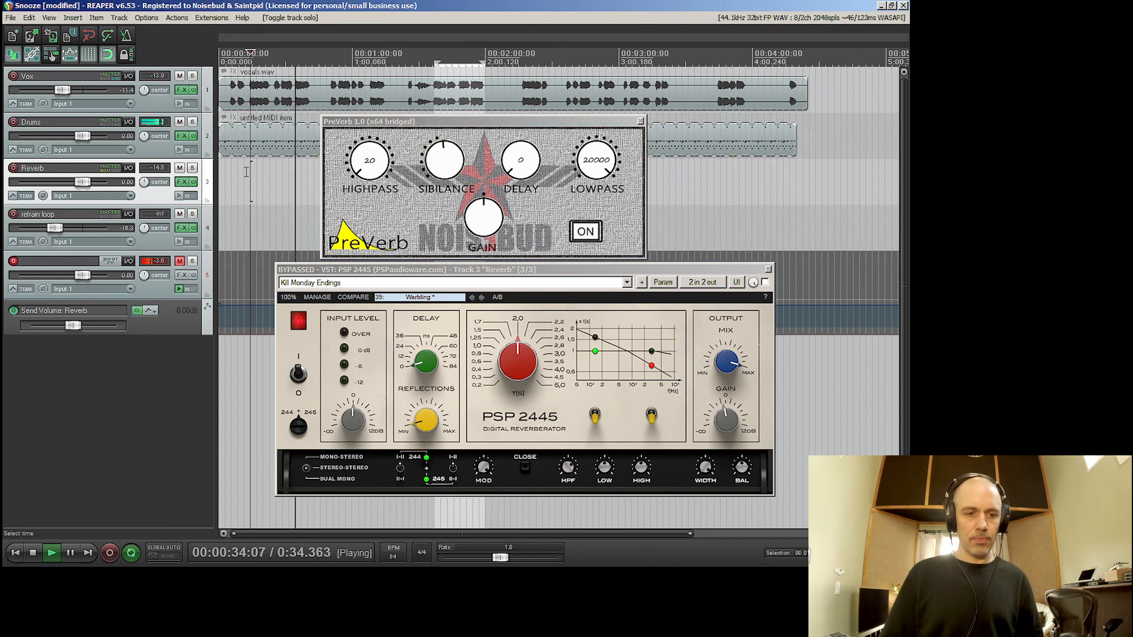
{"action": "left_click", "coordinate": [33, 553]}
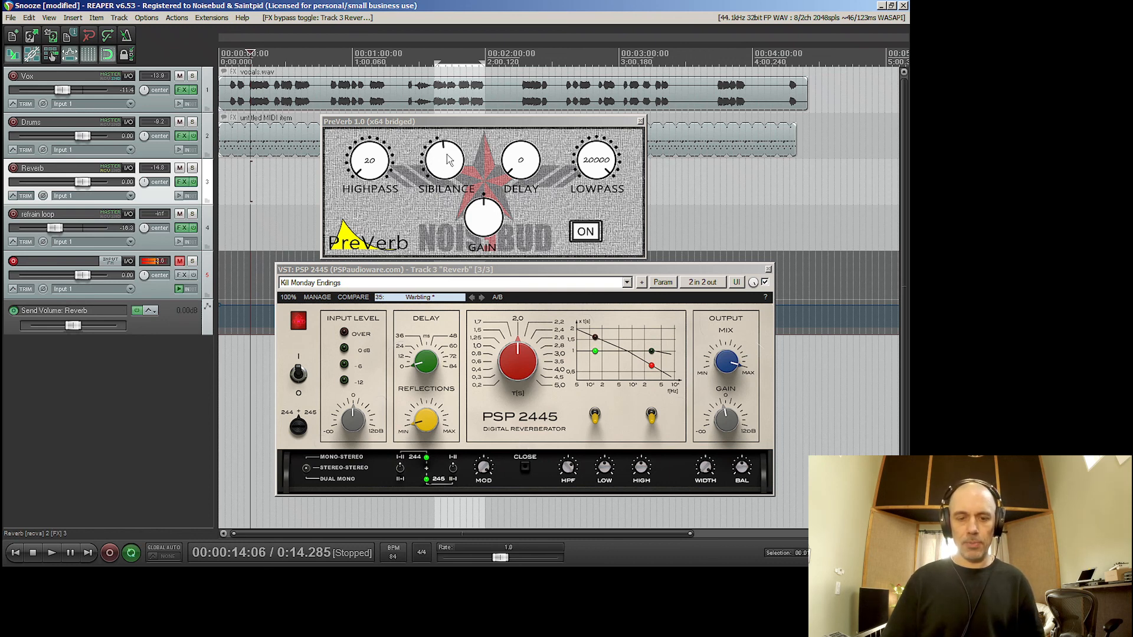
- During playback, push sibilance reduction higher, then switch PreVerb off and back on to compare
{"action": "left_click", "coordinate": [52, 552]}
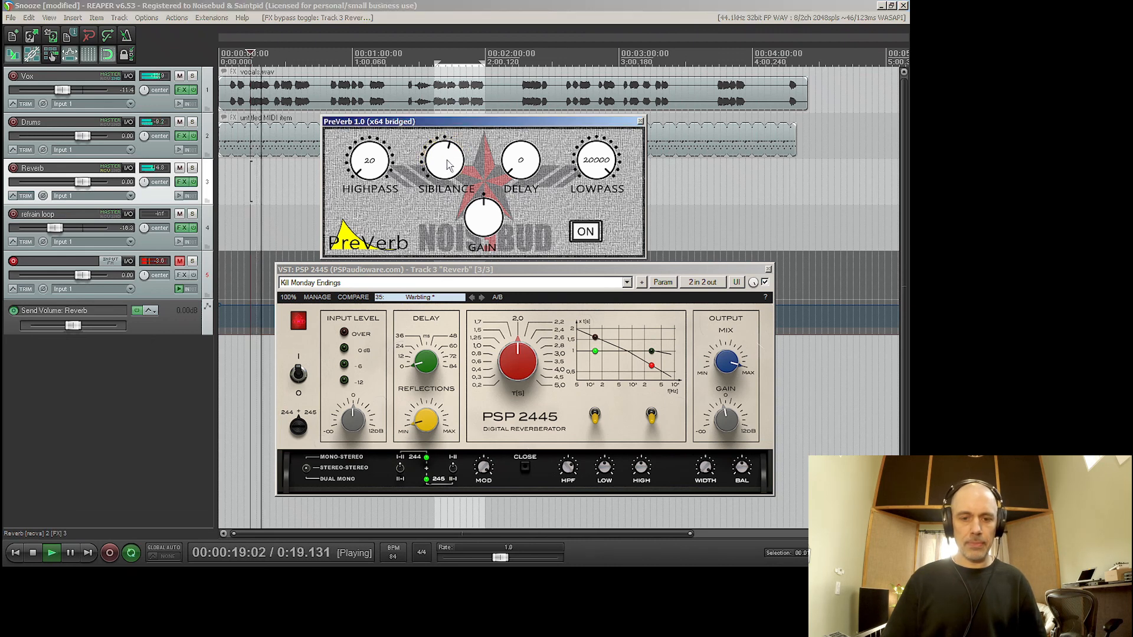
{"action": "left_click", "coordinate": [445, 161]}
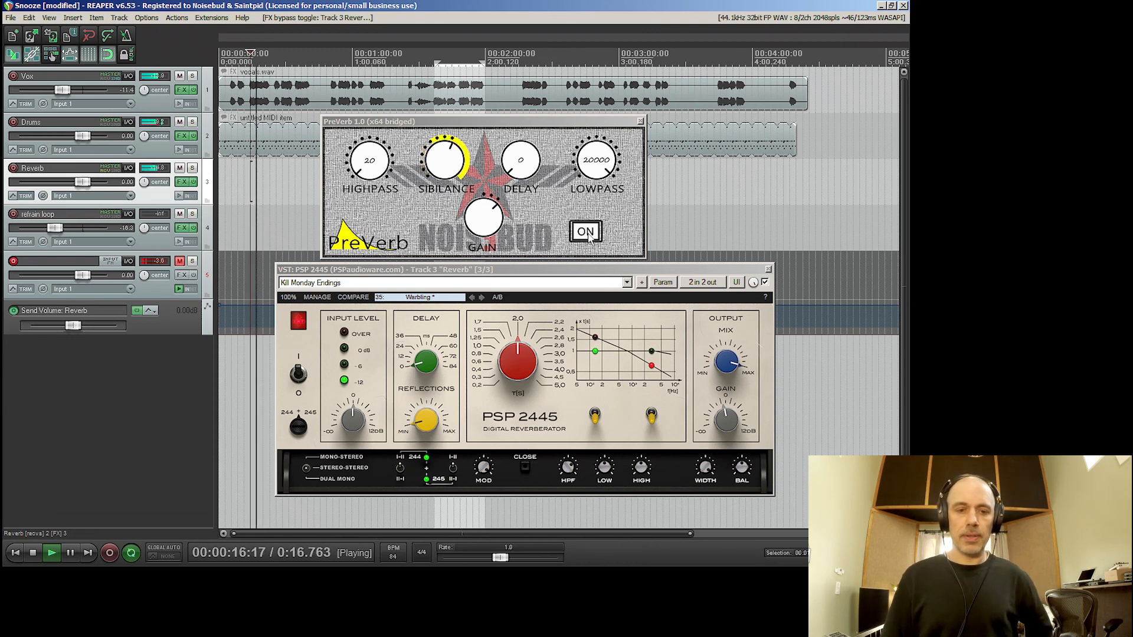
{"action": "left_click", "coordinate": [585, 232]}
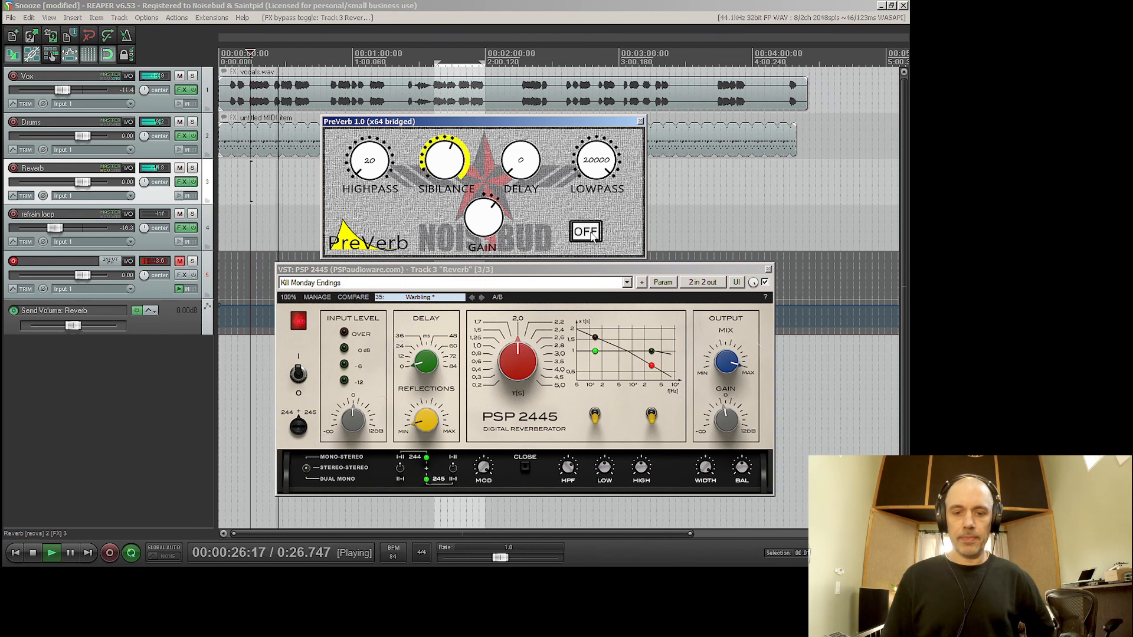
{"action": "left_click", "coordinate": [585, 232]}
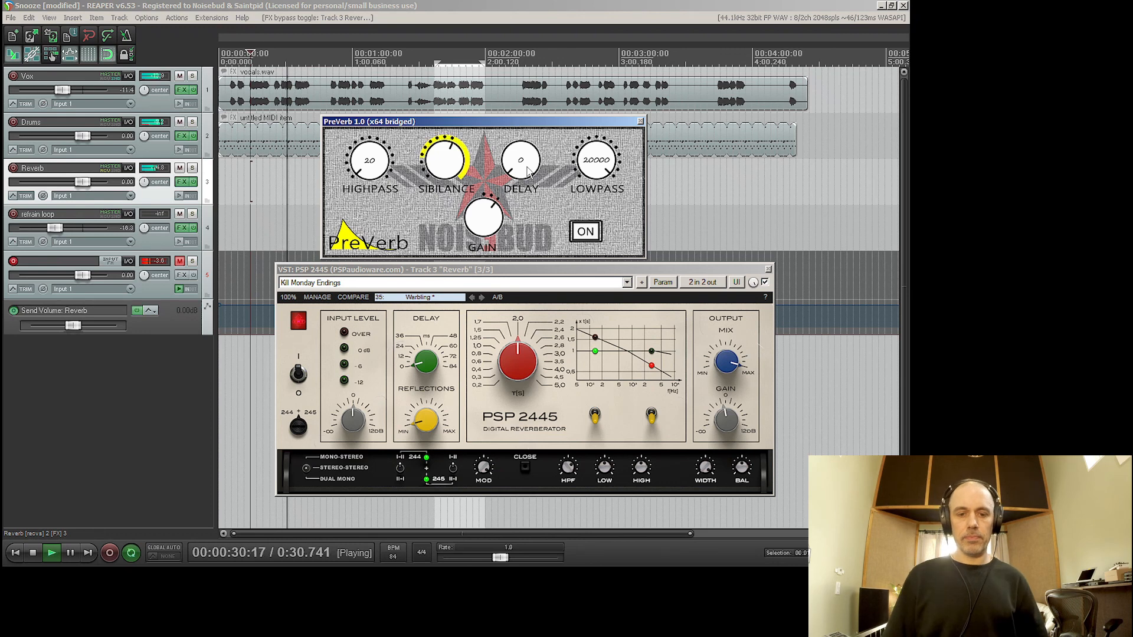
- Set PreVerb's delay to 50, highpass to 237 and lowpass to 695
{"action": "left_click_drag", "start_coordinate": [520, 166], "coordinate": [520, 152]}
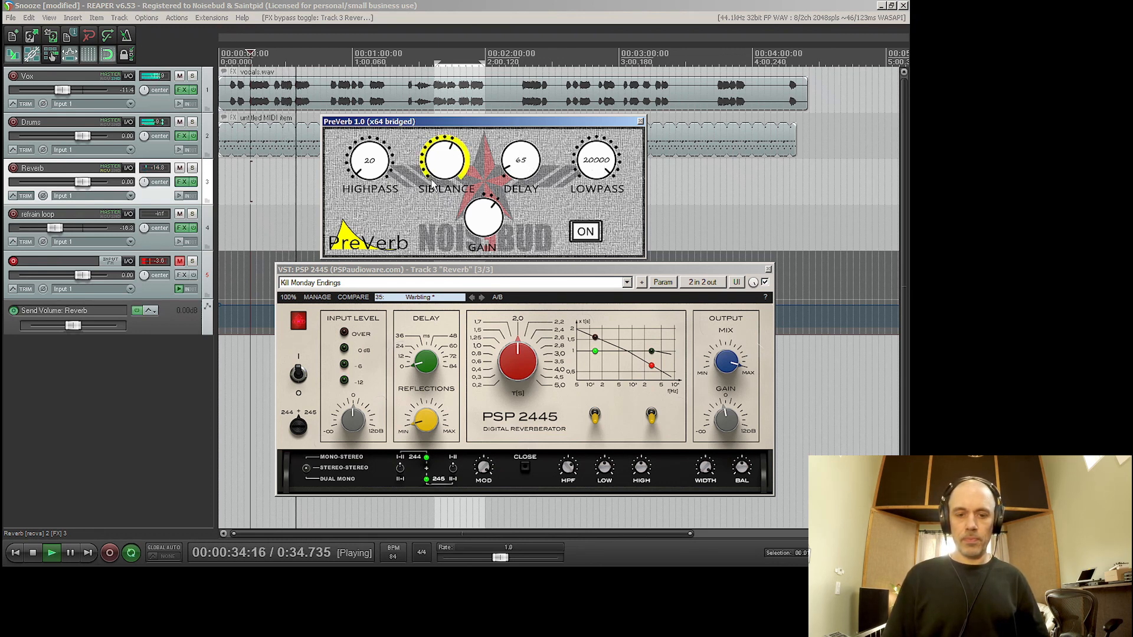
{"action": "left_click_drag", "start_coordinate": [368, 161], "coordinate": [368, 152]}
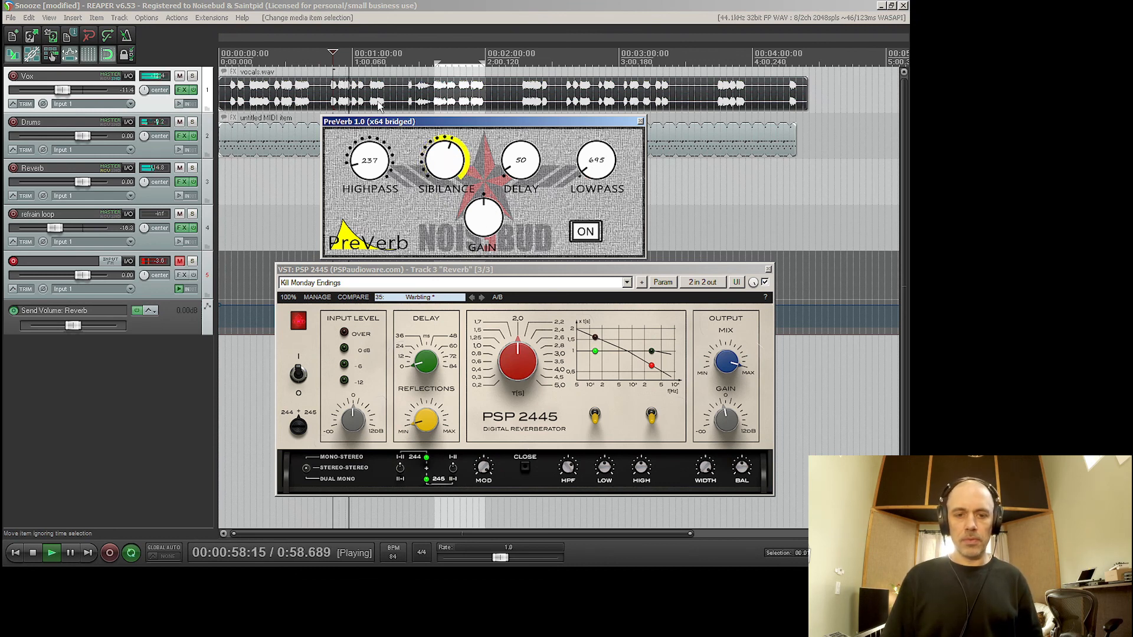
- Lower PreVerb's lowpass to 244, reduce sibilance, and compare PreVerb switched off versus on
{"action": "left_click", "coordinate": [32, 553]}
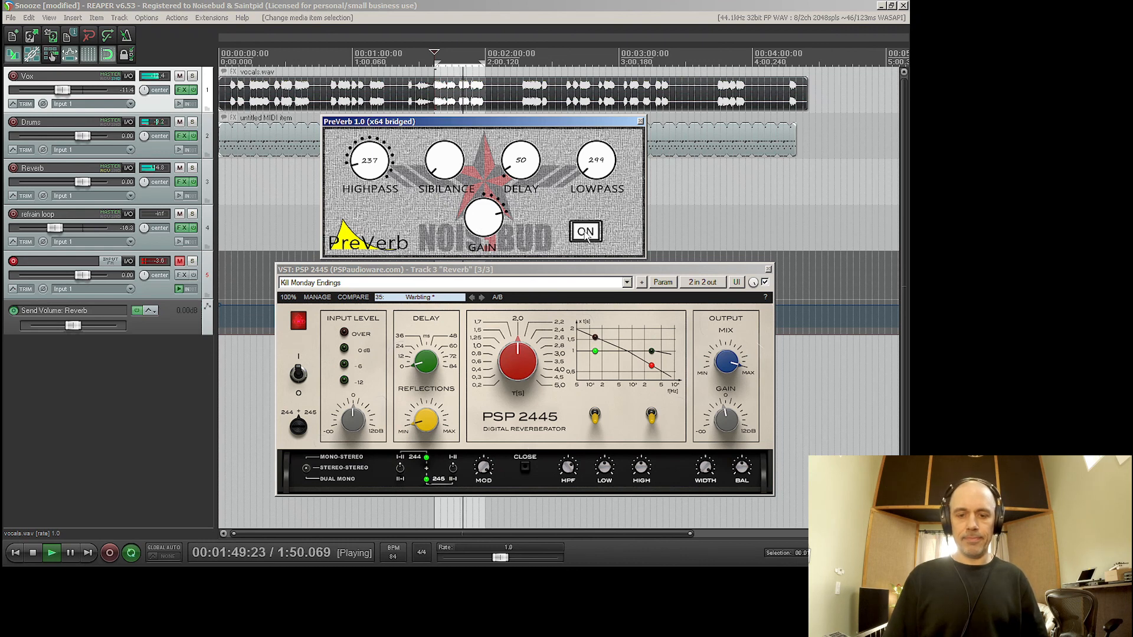
{"action": "left_click", "coordinate": [586, 231]}
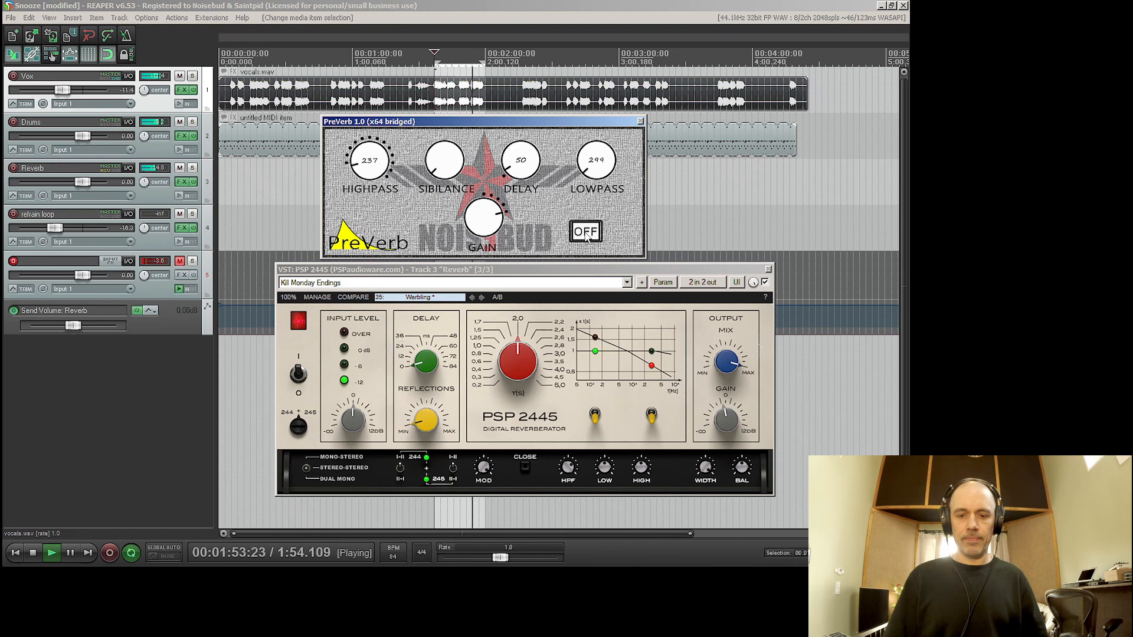
{"action": "left_click", "coordinate": [586, 231]}
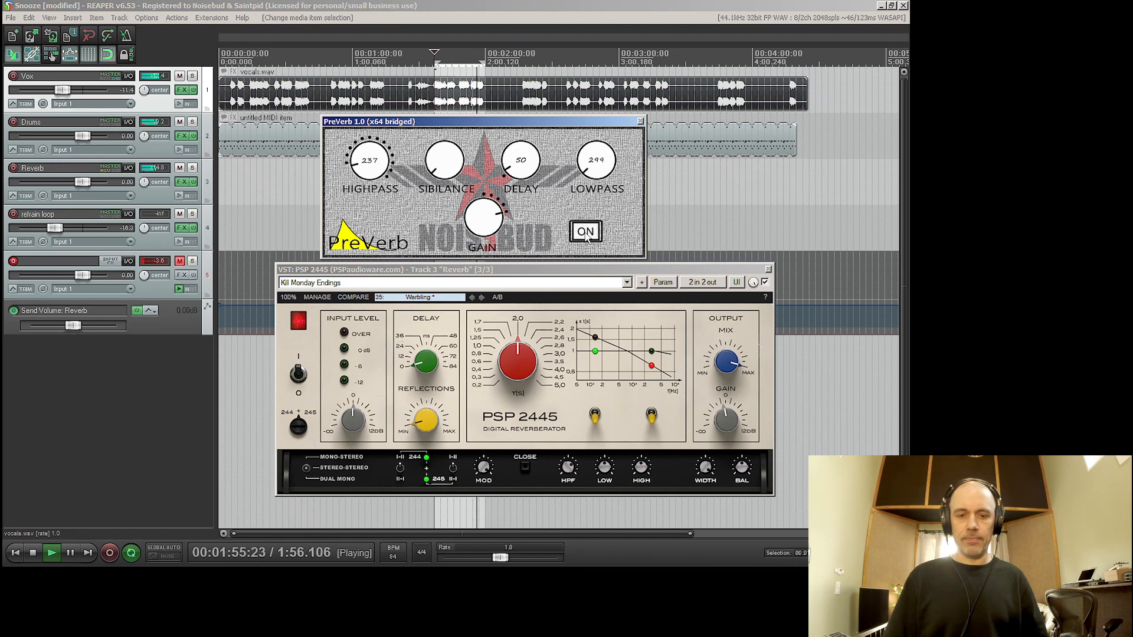